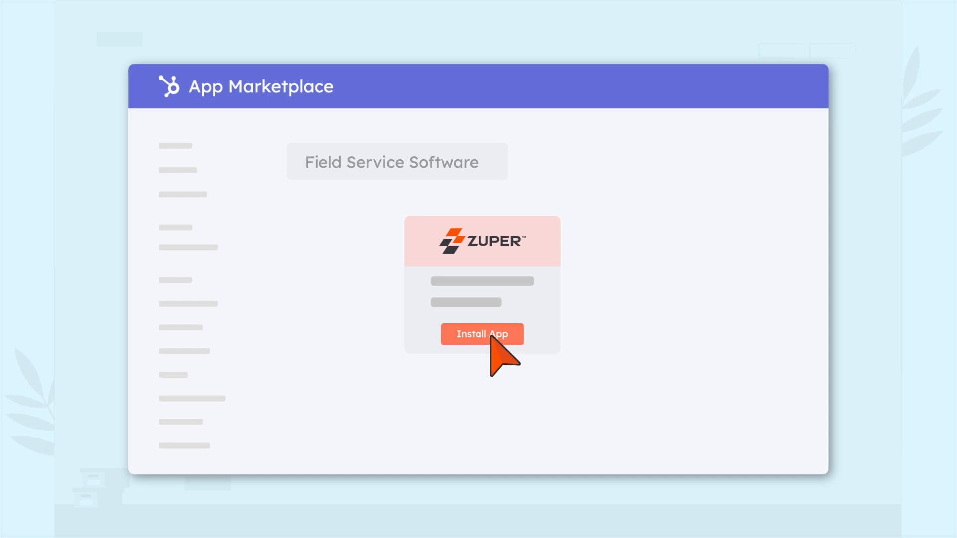
# Step: Install the Zuper field service app from its marketplace card
pyautogui.click(482, 334)
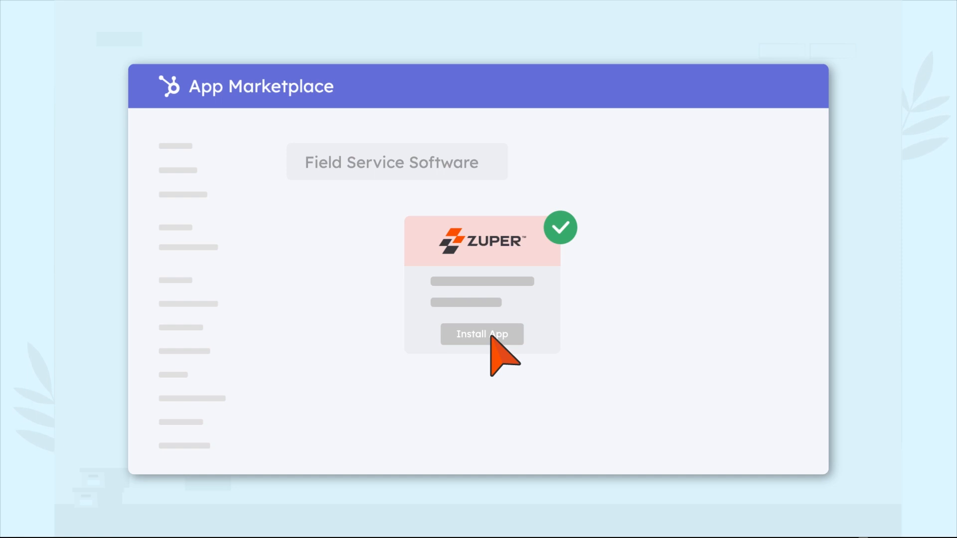
pyautogui.click(482, 334)
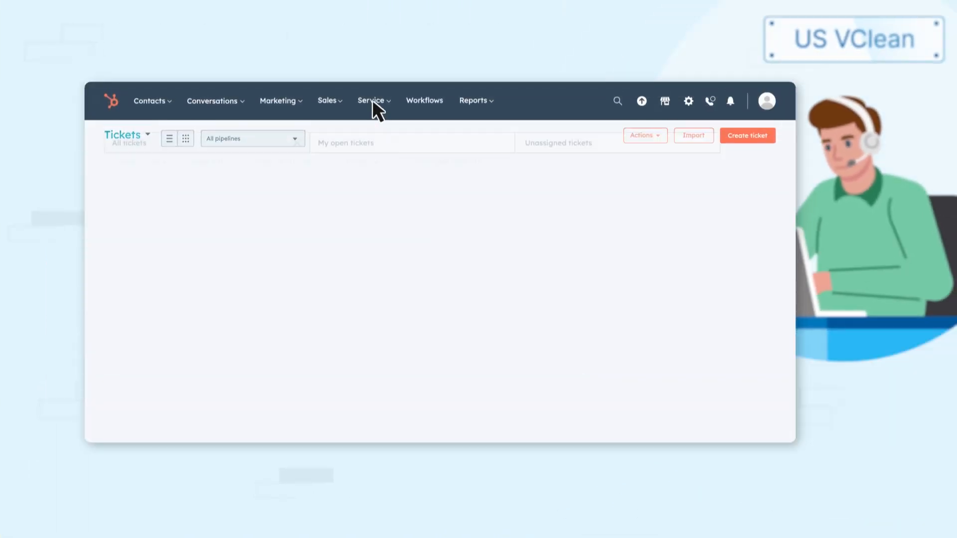
# Step: Create the support ticket 'Ride-on Sweeper is not working' from the tickets list
pyautogui.click(746, 135)
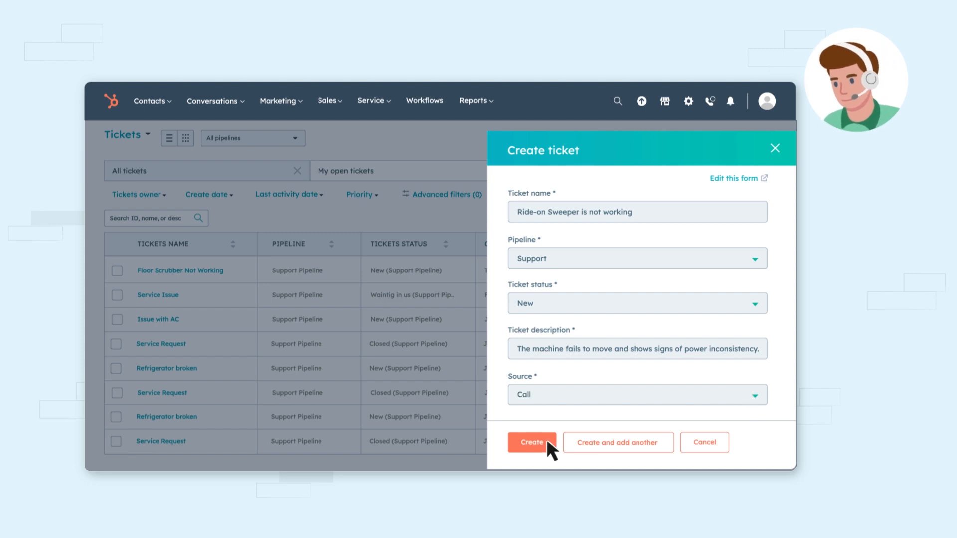
pyautogui.click(531, 443)
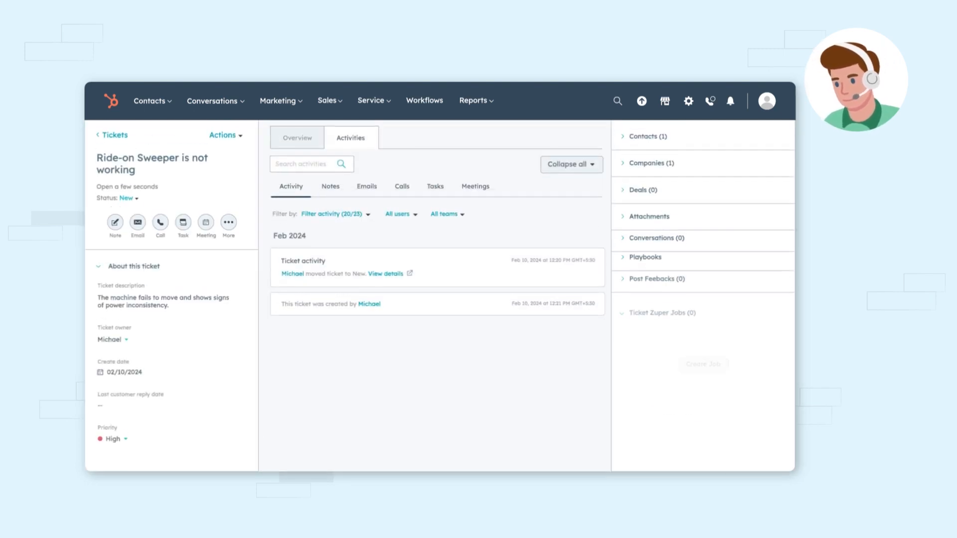
# Step: Start a Zuper job from the sweeper ticket via the Ticket Zuper Jobs sidebar card
pyautogui.click(660, 312)
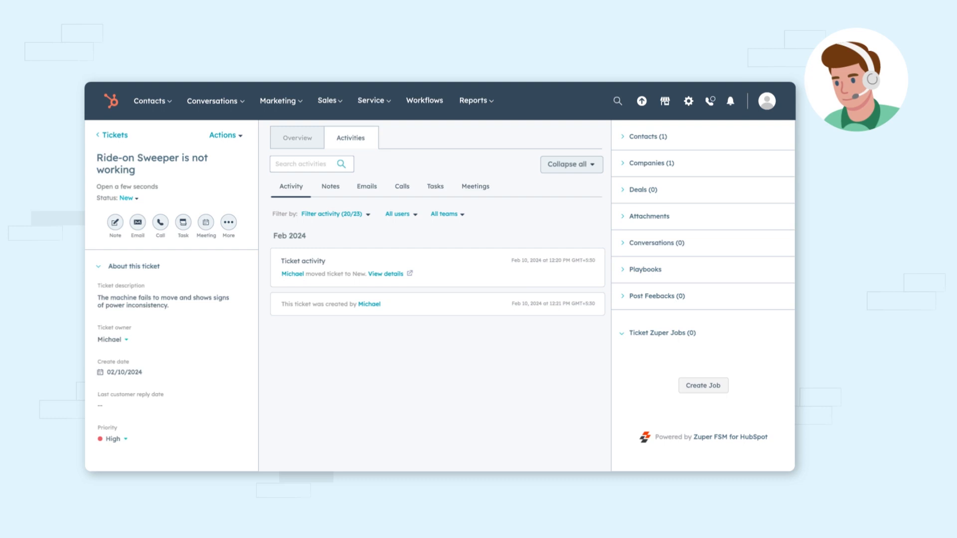
pyautogui.moveTo(621, 417)
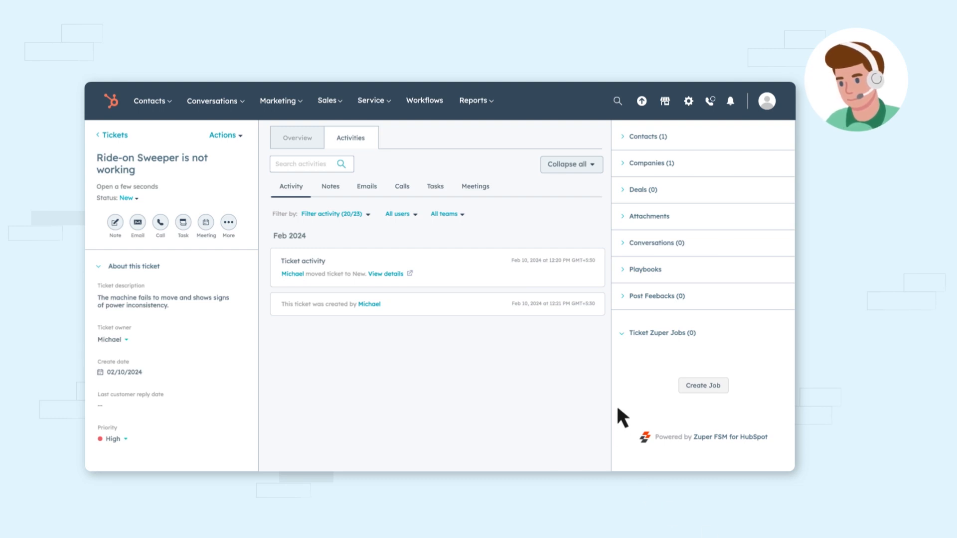
pyautogui.click(703, 384)
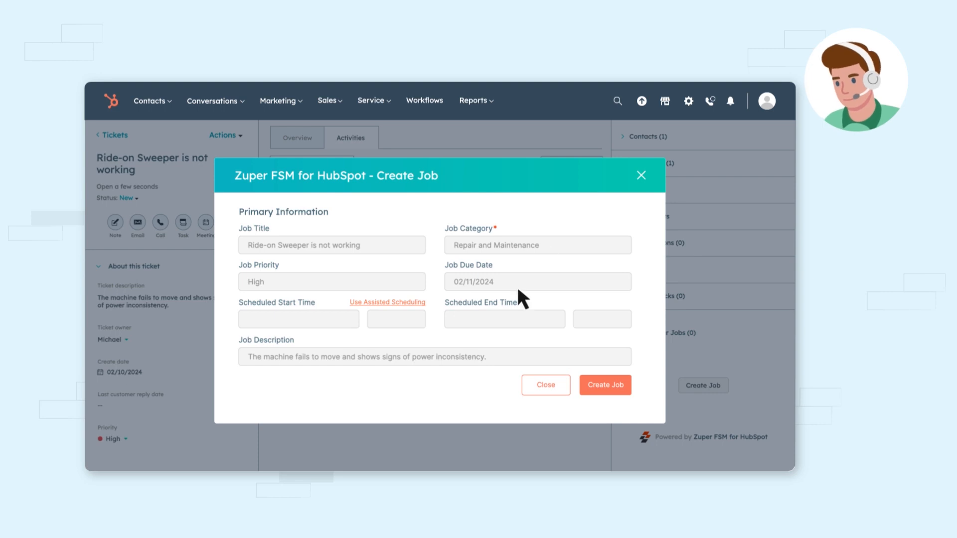
# Step: Schedule the job with Assisted Scheduling's 3–5 PM slot and create Zuper job #59
pyautogui.click(386, 302)
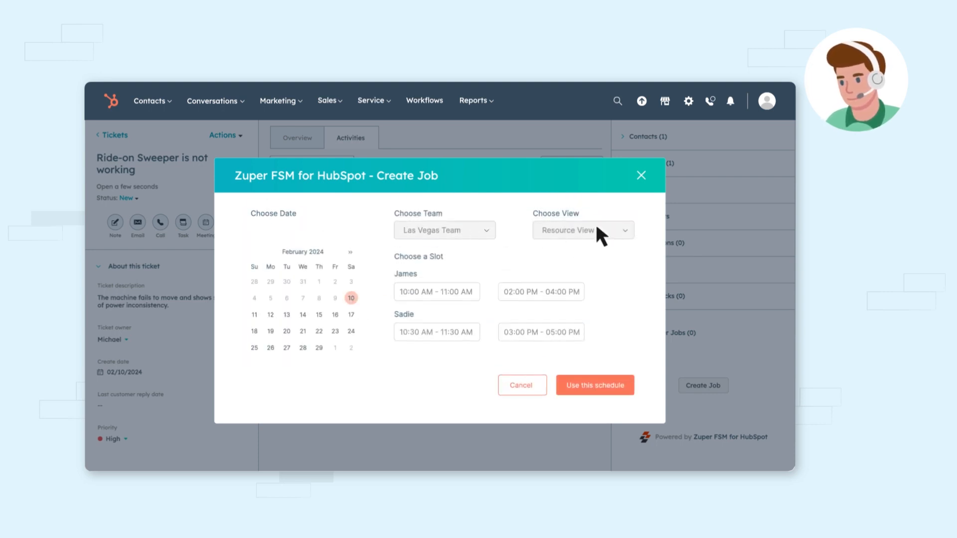
pyautogui.click(594, 384)
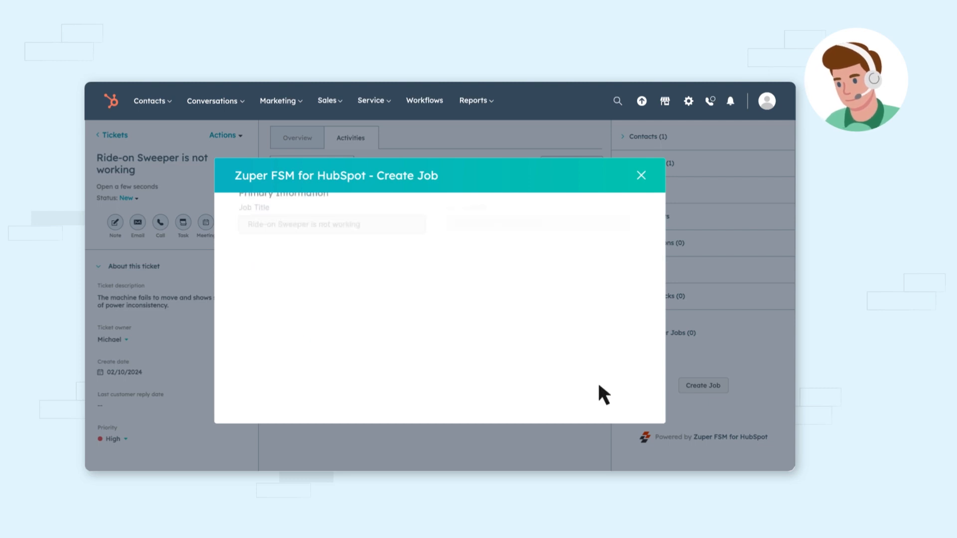
pyautogui.click(640, 176)
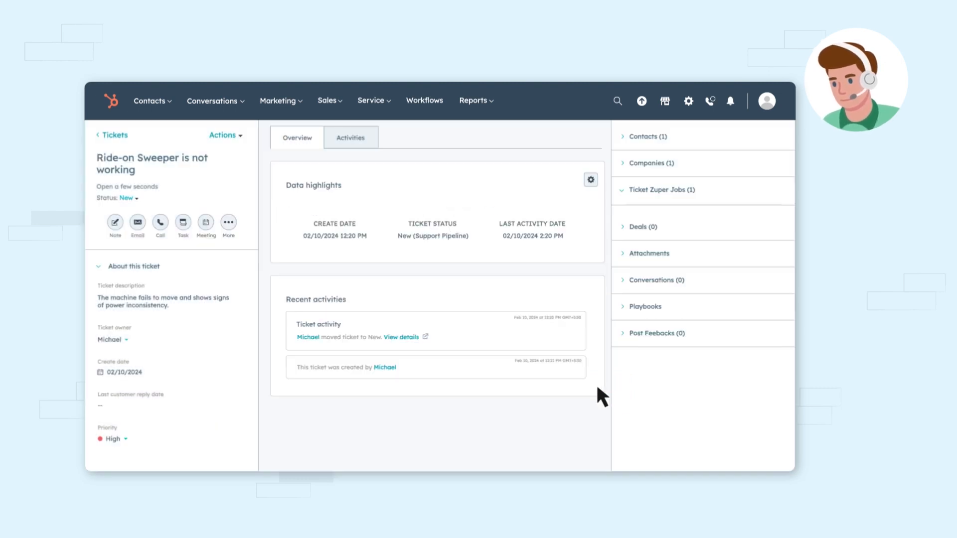
pyautogui.click(659, 189)
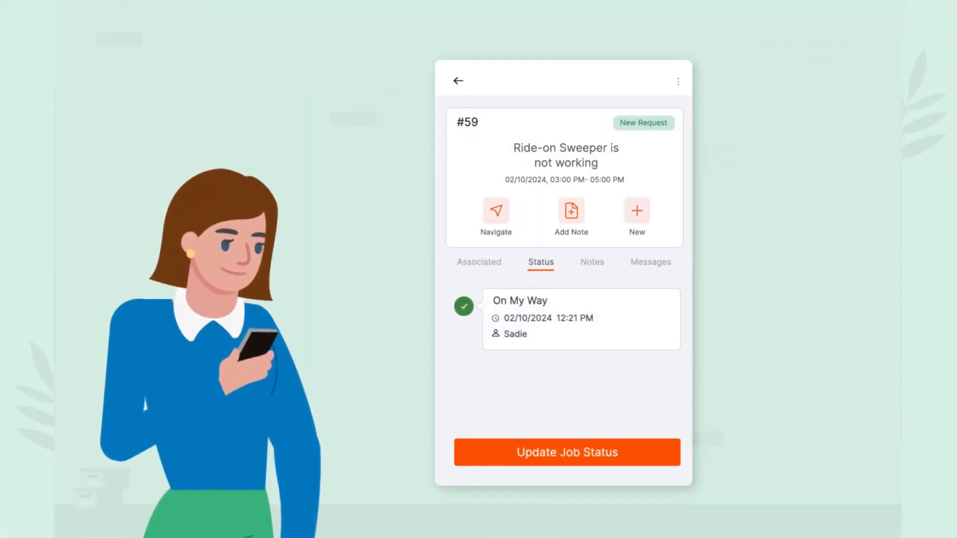
# Step: Review job #59's technician and admin notes in the Zuper mobile app
pyautogui.click(566, 451)
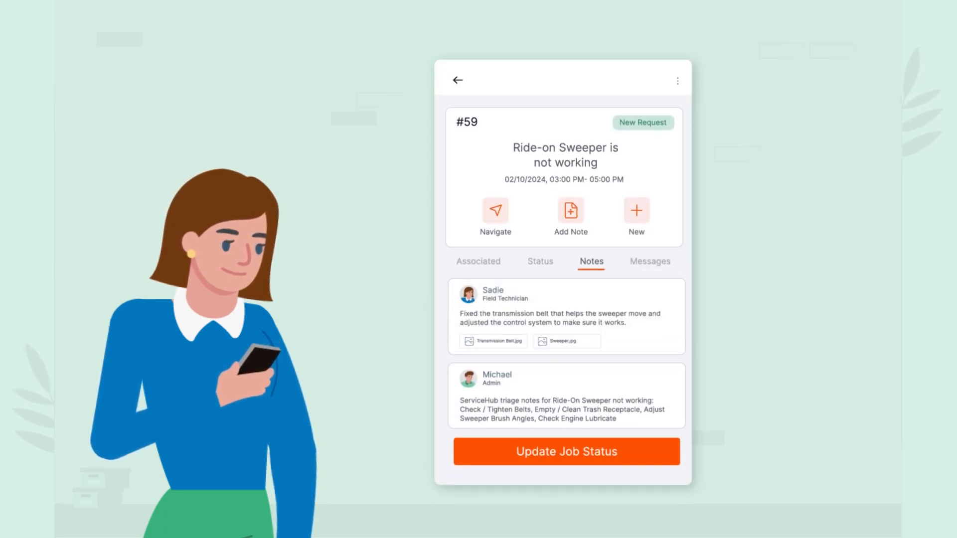
pyautogui.click(566, 451)
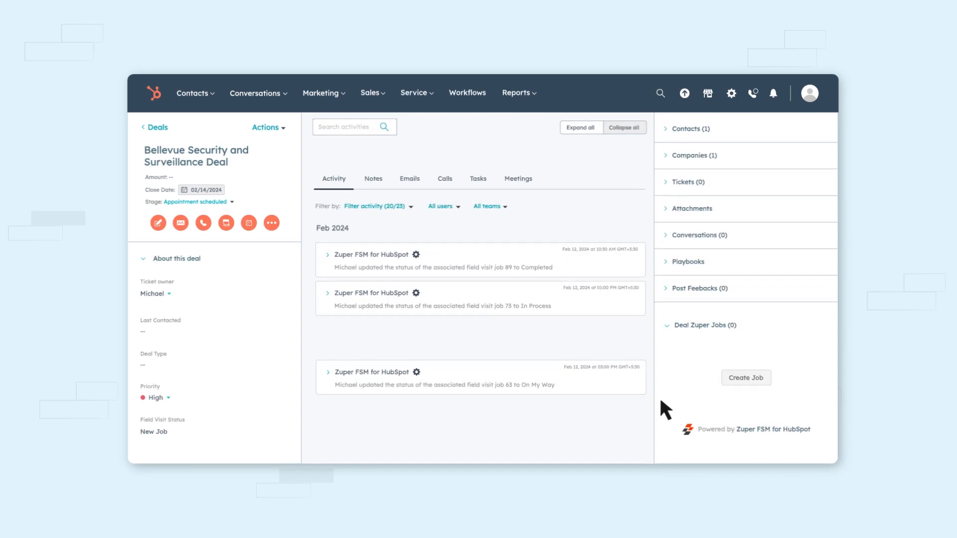
pyautogui.moveTo(745, 377)
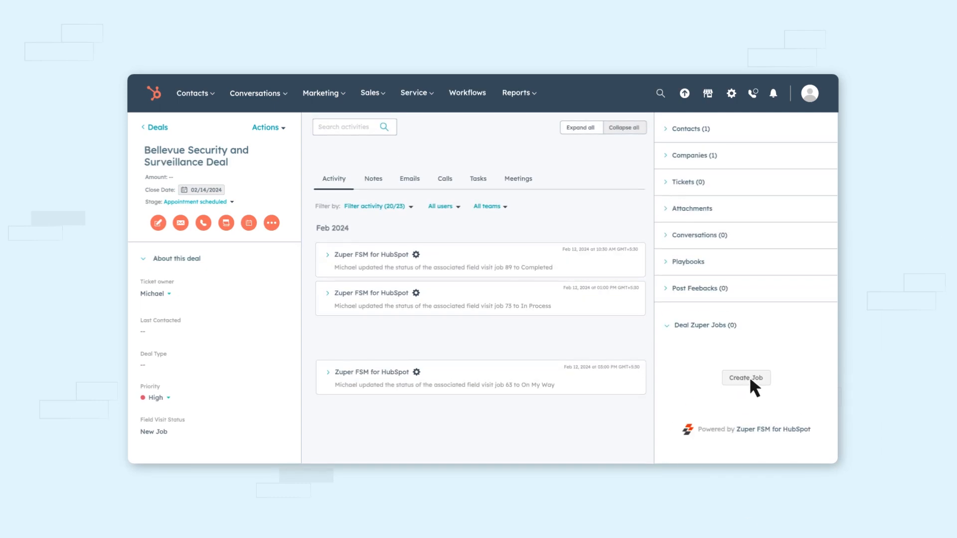
# Step: Start a Zuper job from the Bellevue Security and Surveillance deal's sidebar card
pyautogui.click(746, 377)
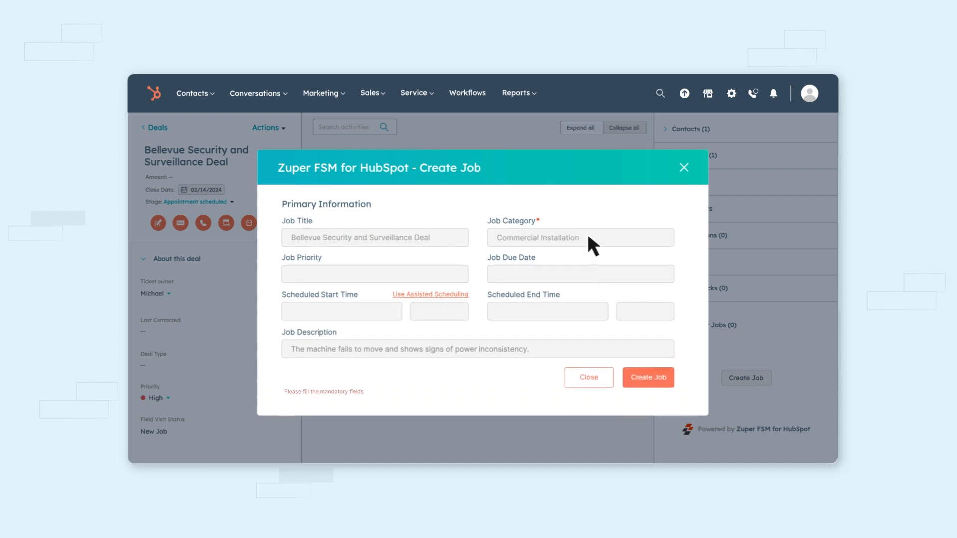